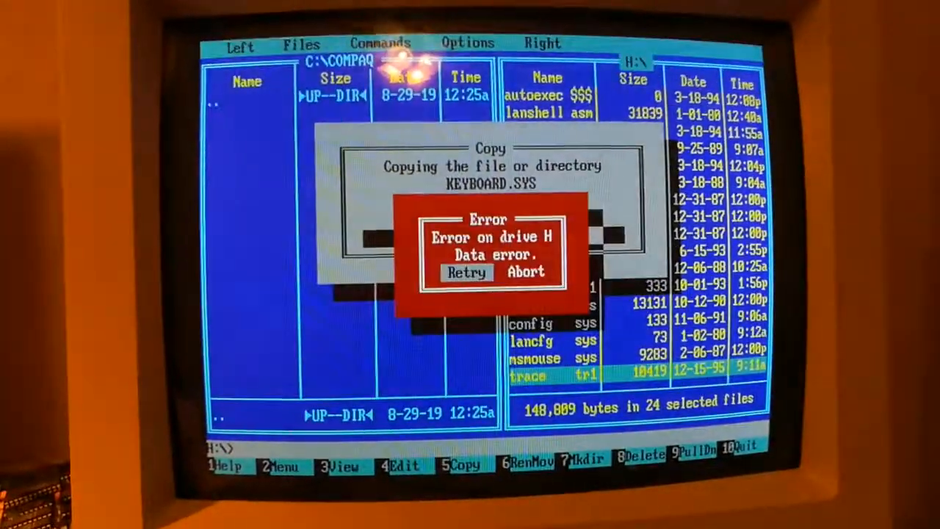
# Retry past the drive H data error so KEYBOARD.SYS copies to C:\COMPAQ\DOS
pyautogui.click(465, 271)
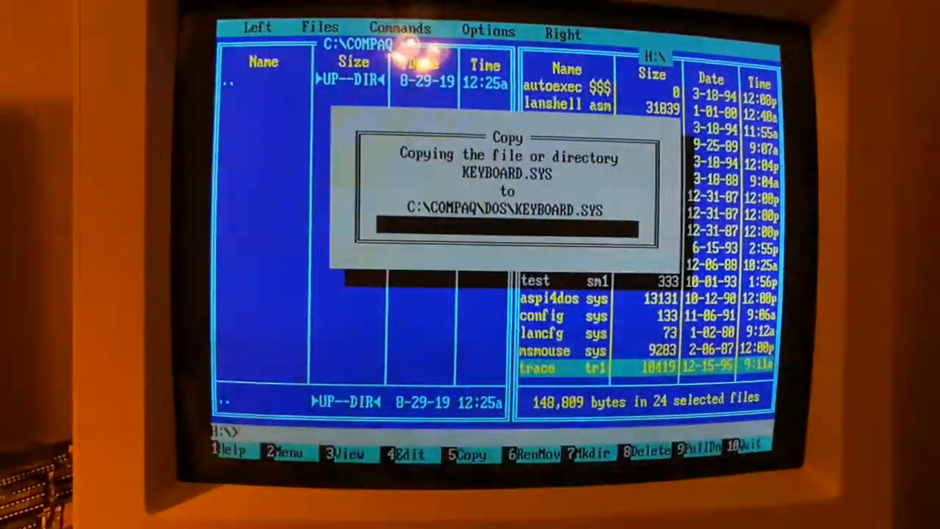